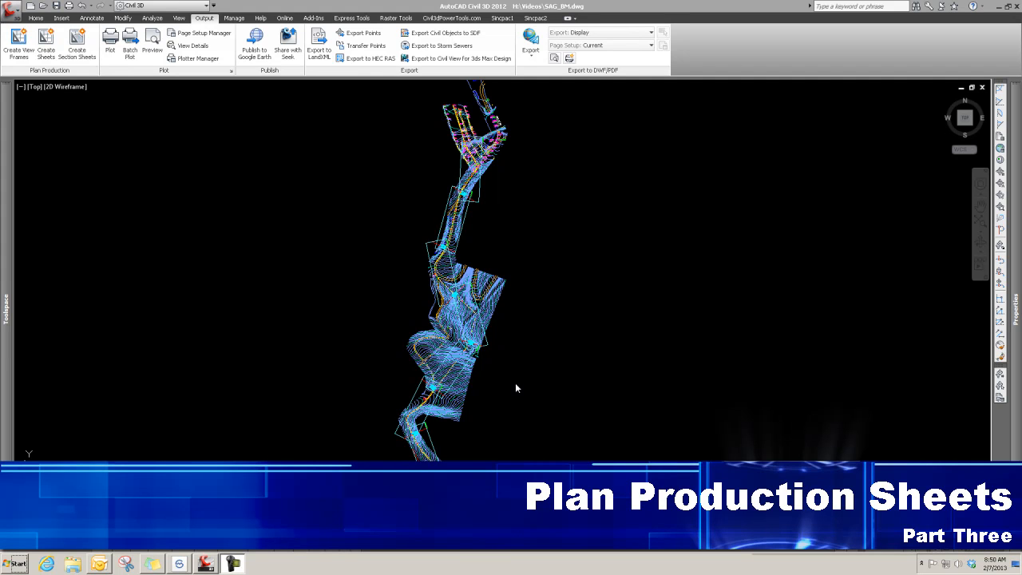
{"action": "mouse_move", "coordinate": [526, 312]}
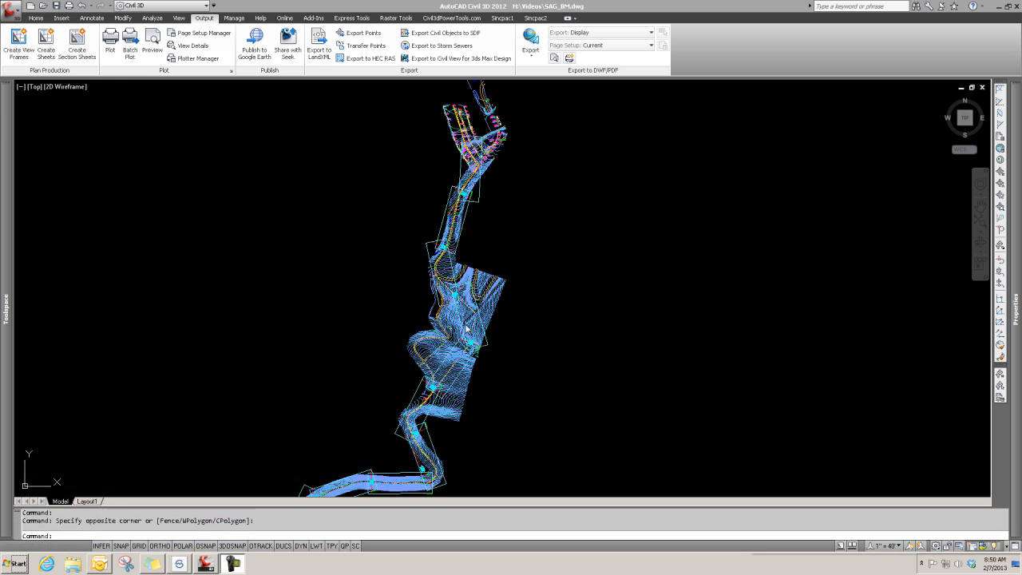
{"action": "mouse_move", "coordinate": [511, 254]}
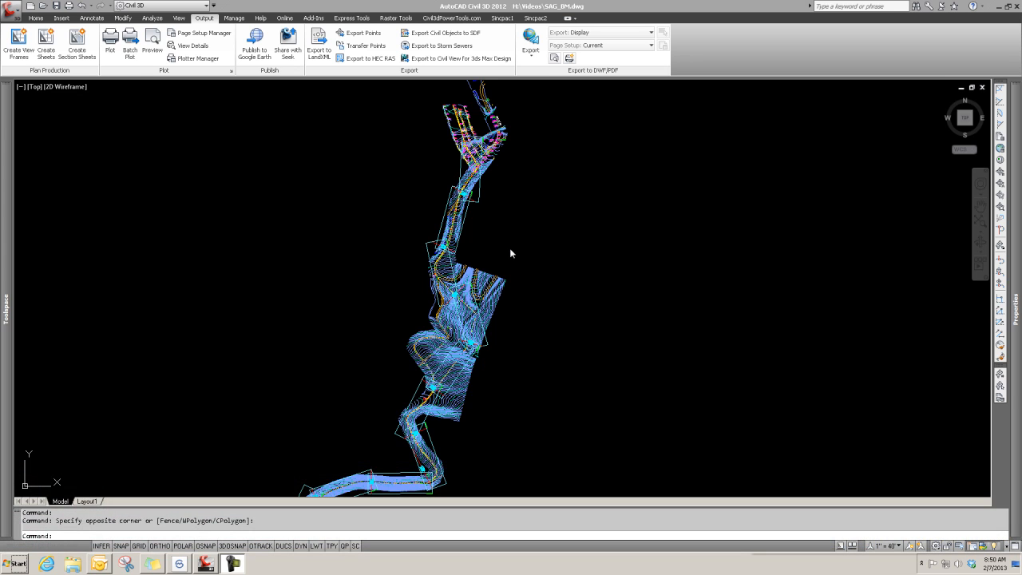
{"action": "mouse_move", "coordinate": [483, 243]}
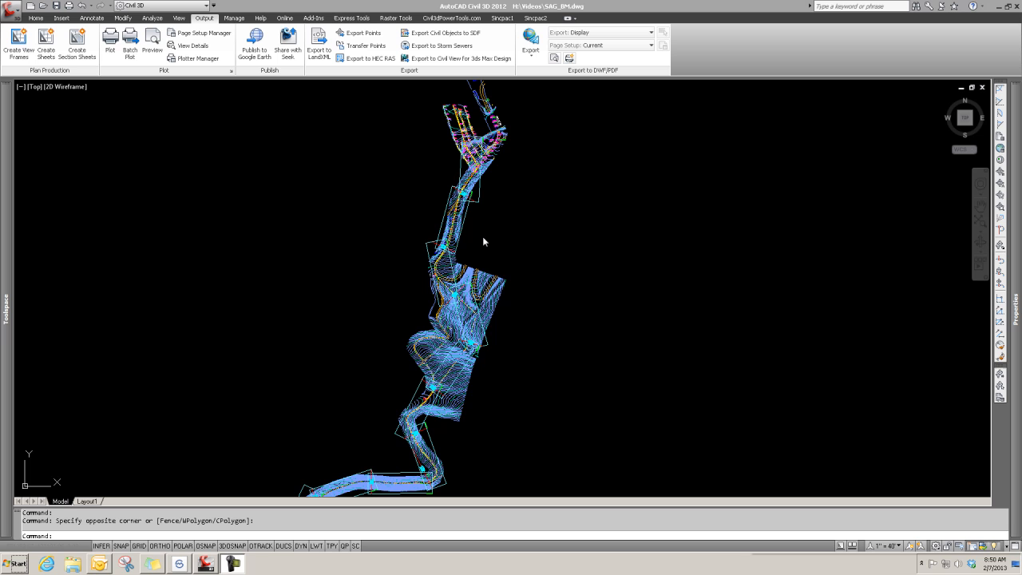
{"action": "mouse_move", "coordinate": [489, 254]}
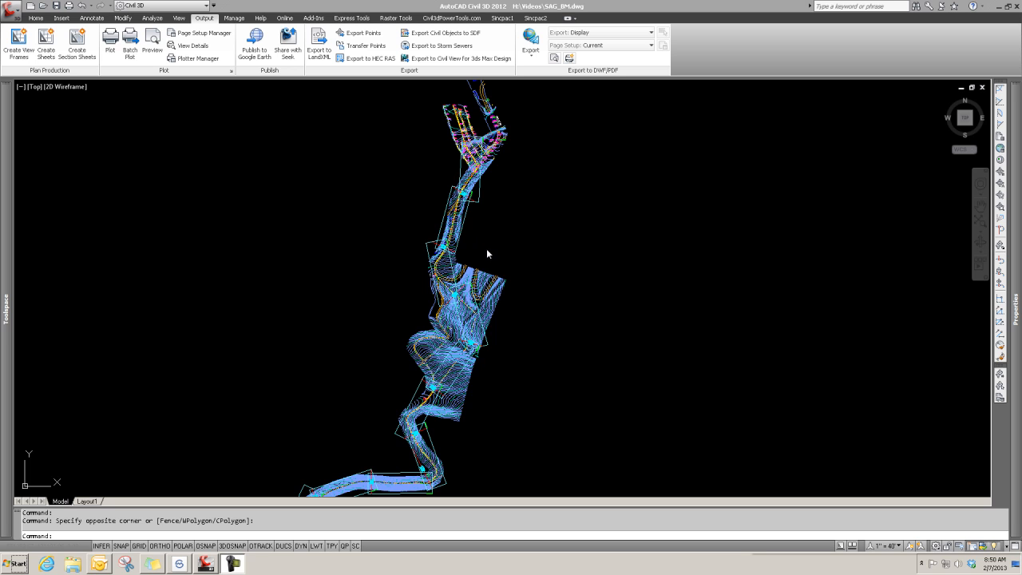
{"action": "mouse_move", "coordinate": [116, 153]}
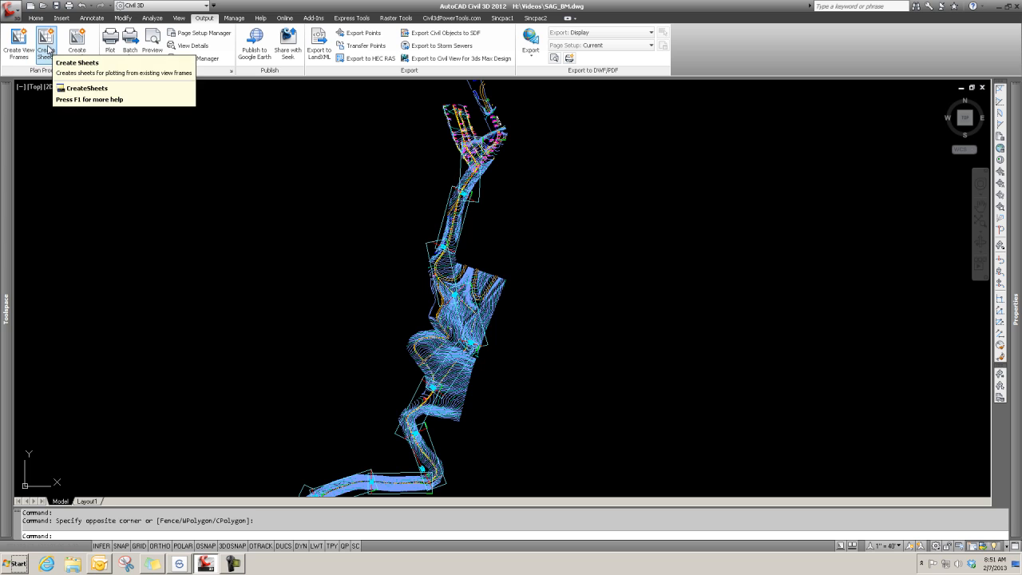
{"action": "mouse_move", "coordinate": [320, 334]}
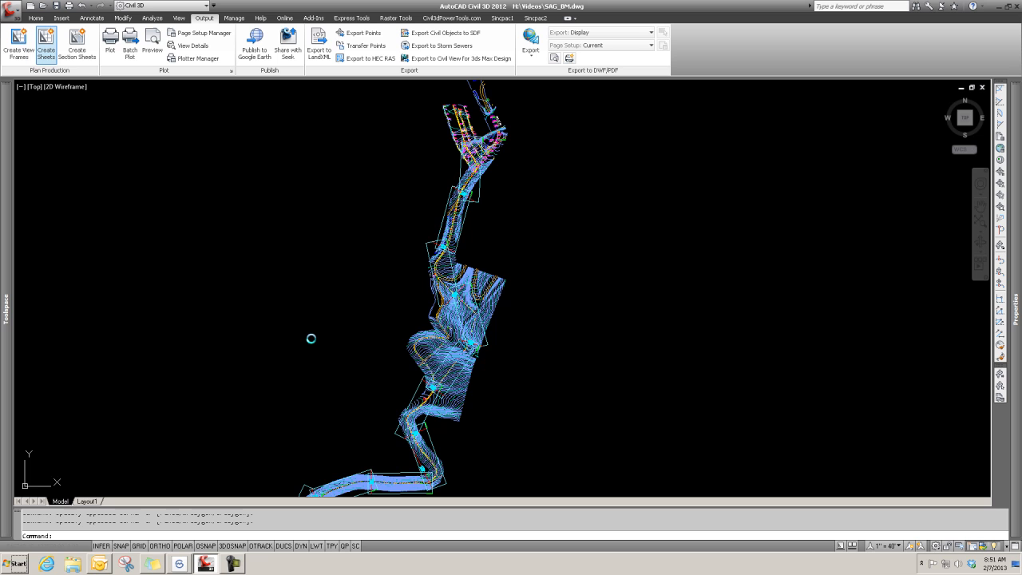
- Launch the Create Sheets wizard from the Plan Production tools
{"action": "left_click", "coordinate": [45, 44]}
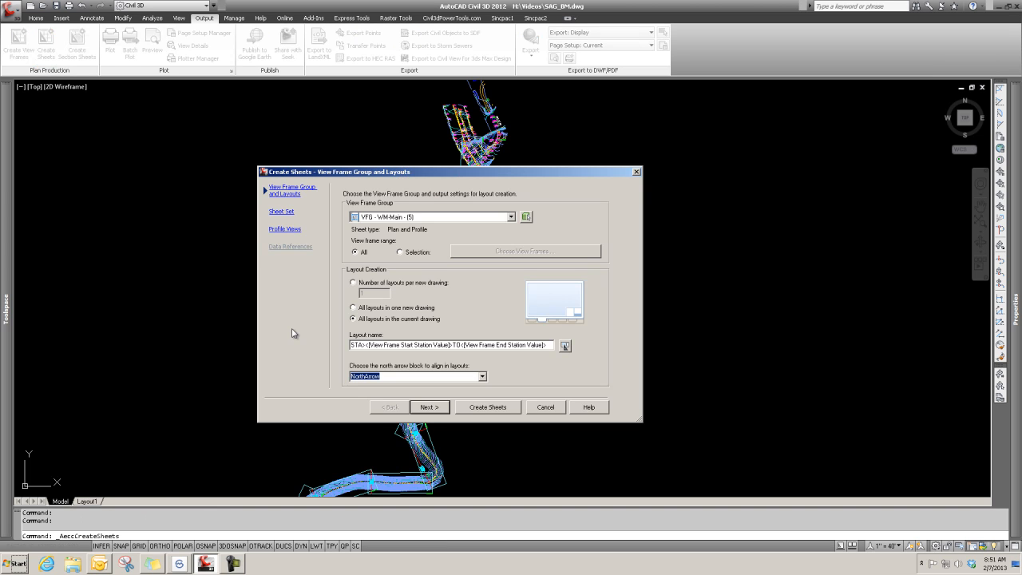
{"action": "mouse_move", "coordinate": [292, 301]}
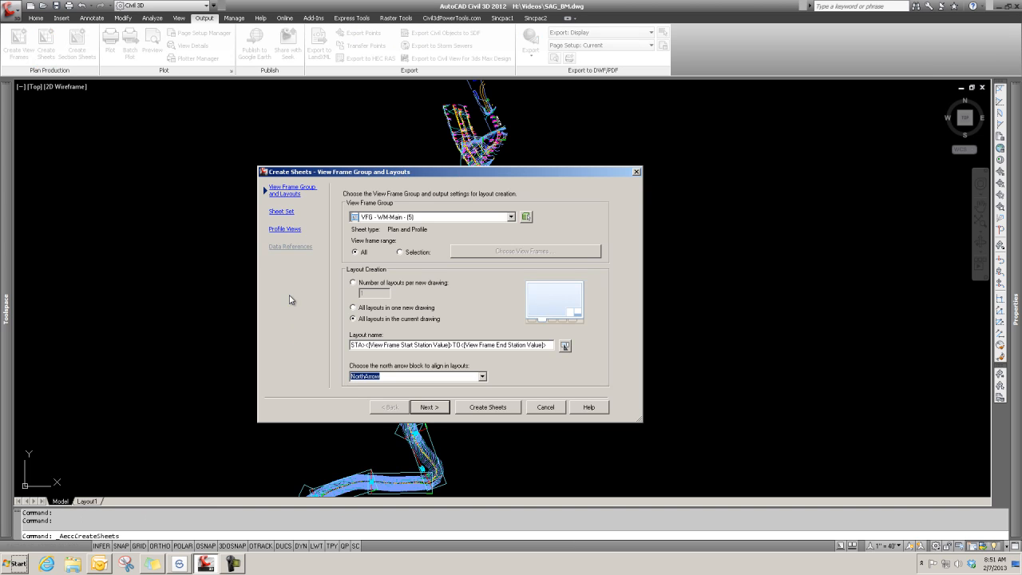
{"action": "mouse_move", "coordinate": [380, 224]}
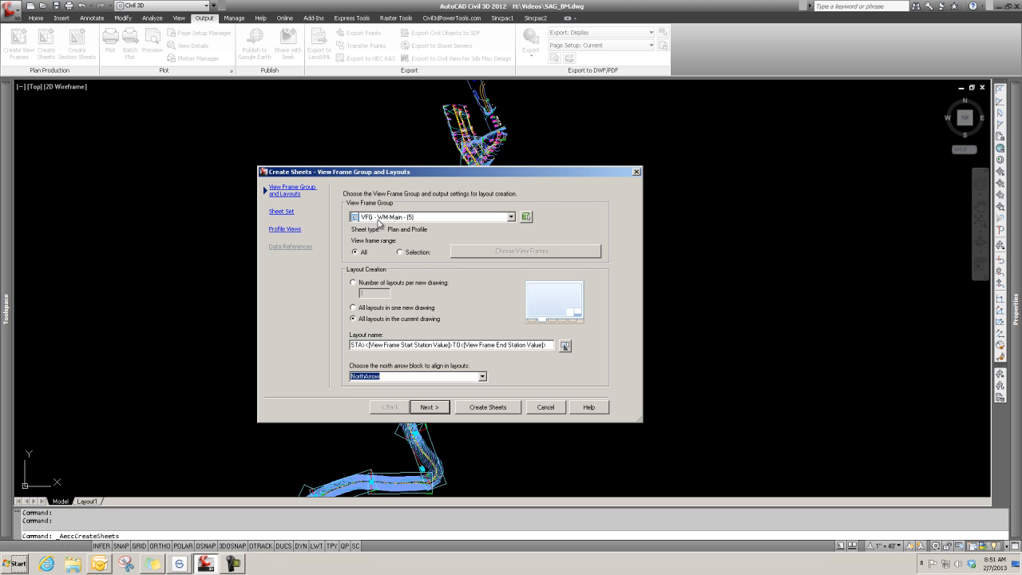
{"action": "mouse_move", "coordinate": [471, 227]}
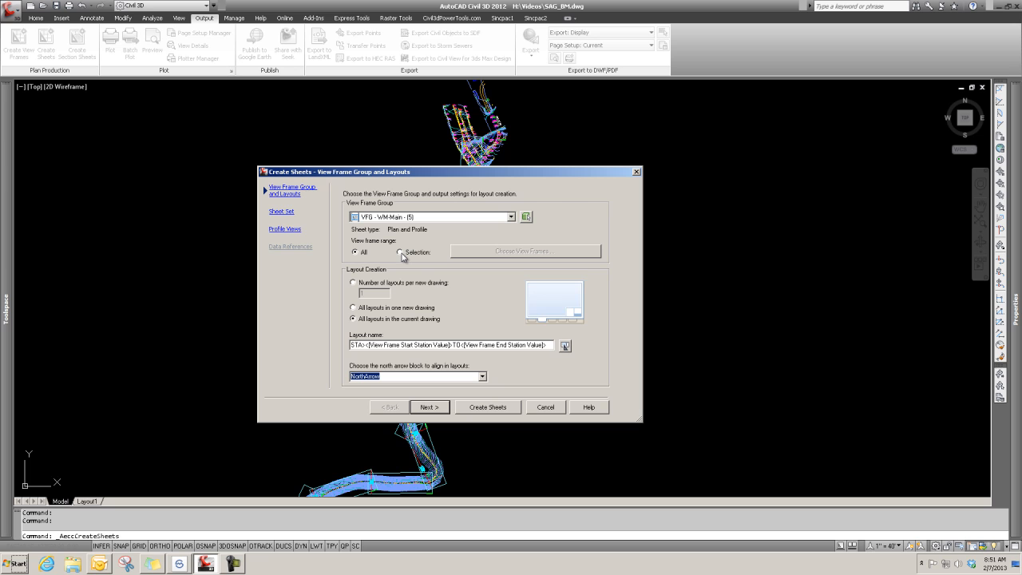
- Set the view frame range to Selection and pick frames in Select View Frames
{"action": "left_click", "coordinate": [399, 253]}
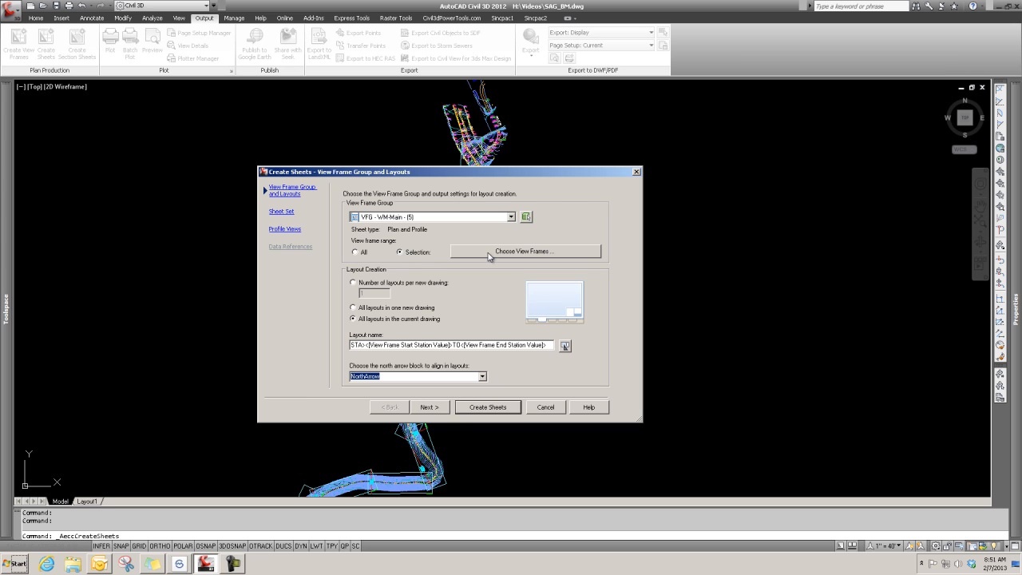
{"action": "left_click", "coordinate": [524, 251]}
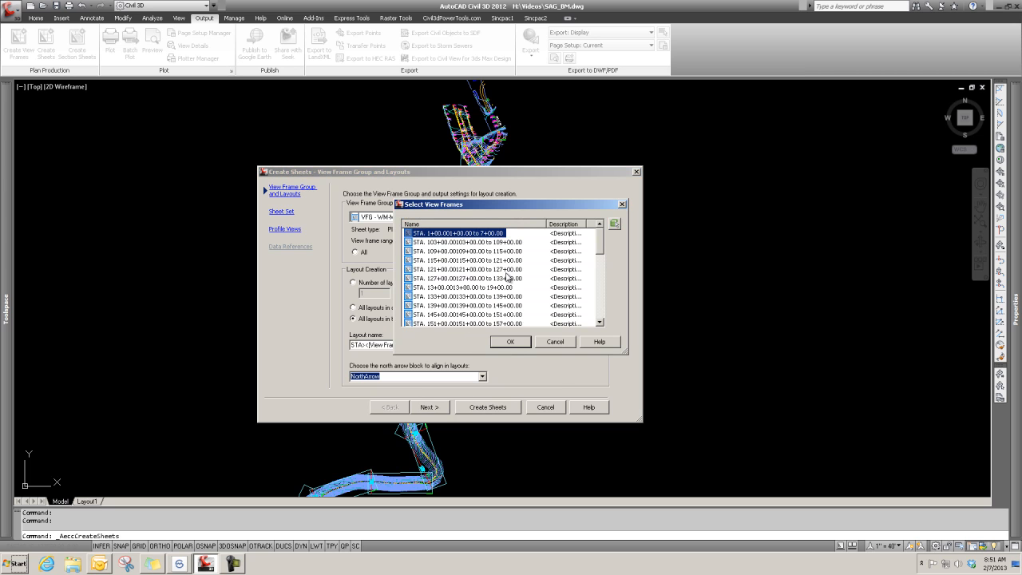
{"action": "mouse_move", "coordinate": [492, 298]}
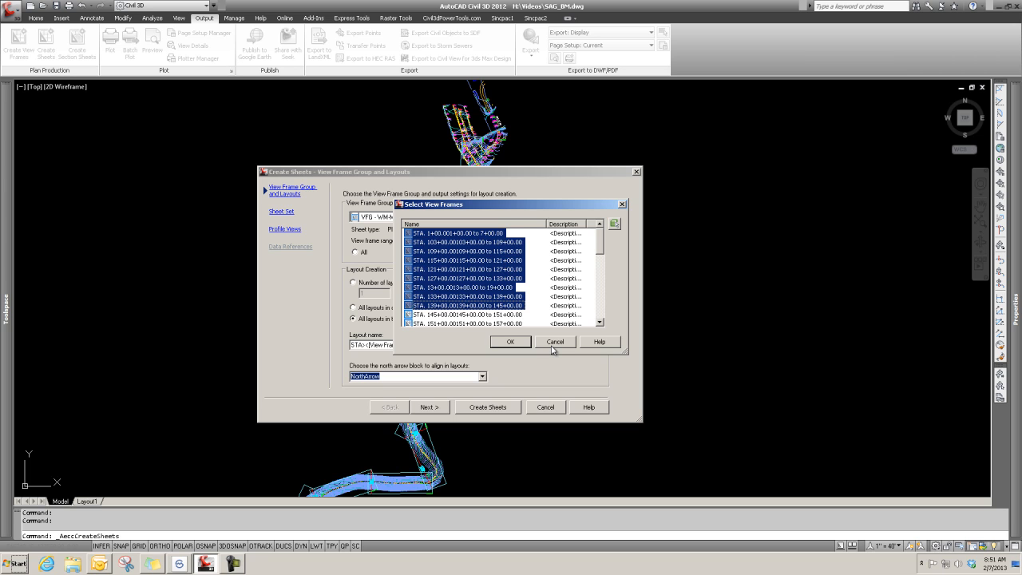
{"action": "left_click", "coordinate": [511, 342]}
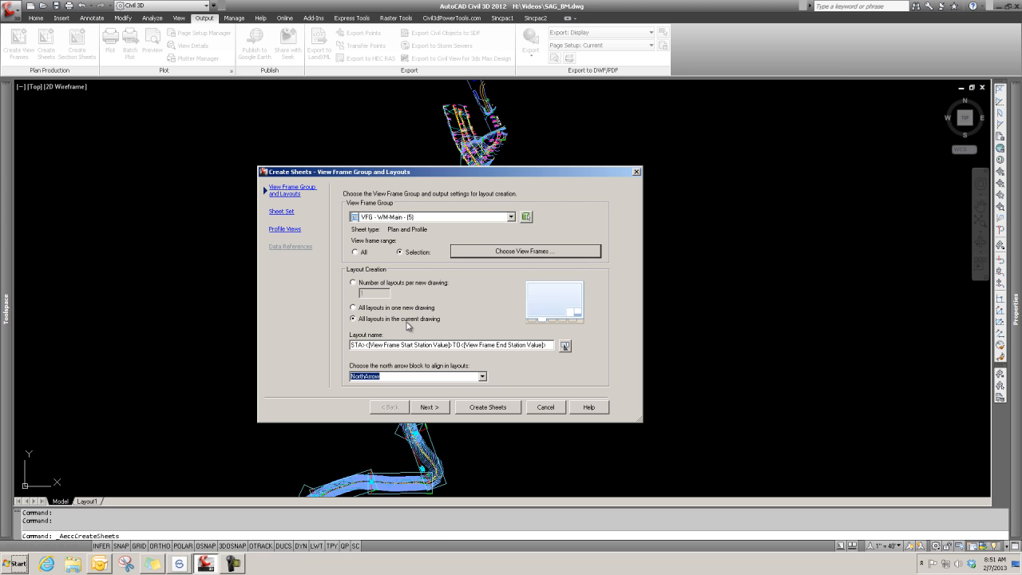
{"action": "mouse_move", "coordinate": [429, 316]}
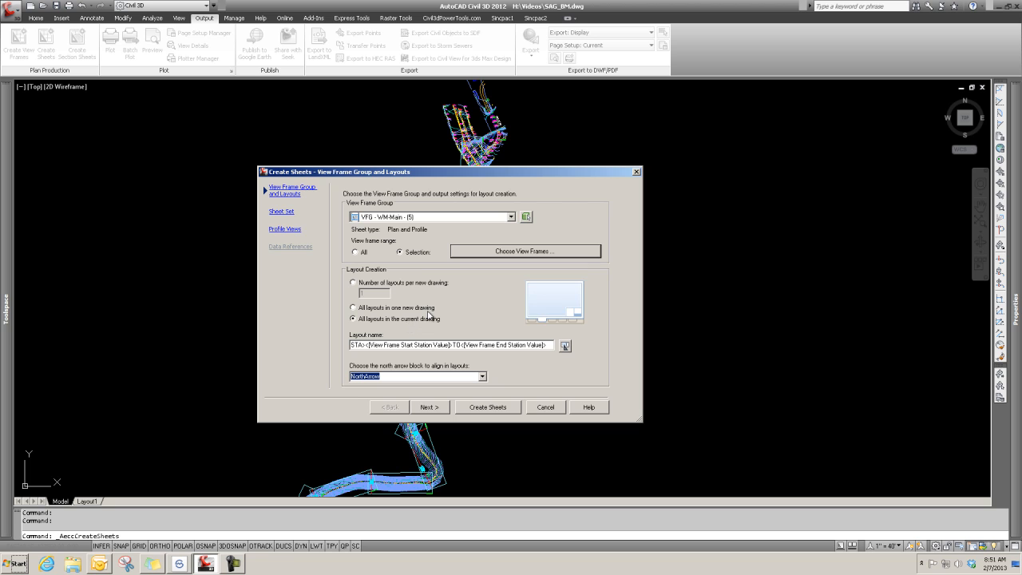
{"action": "mouse_move", "coordinate": [390, 292]}
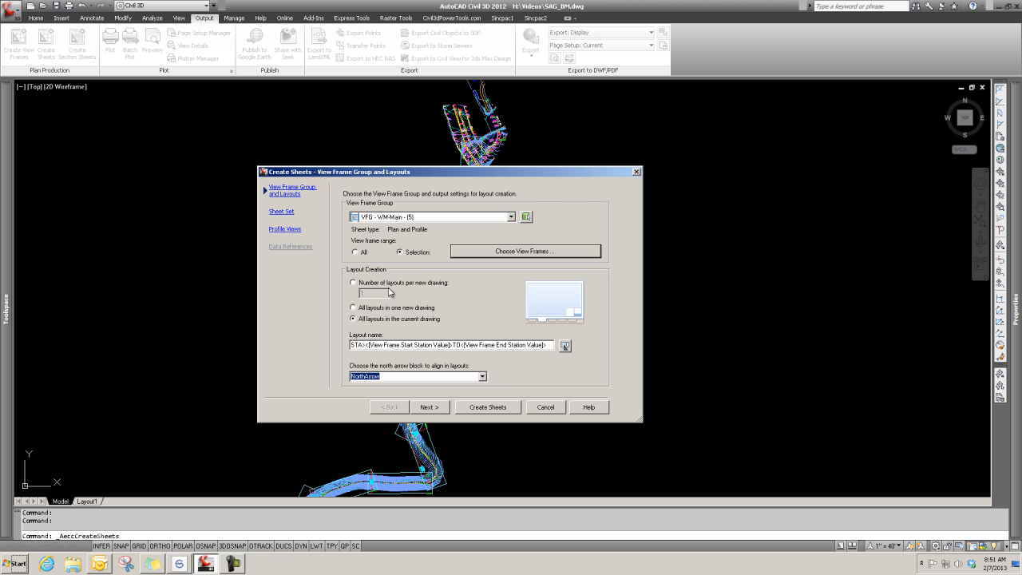
{"action": "mouse_move", "coordinate": [434, 292]}
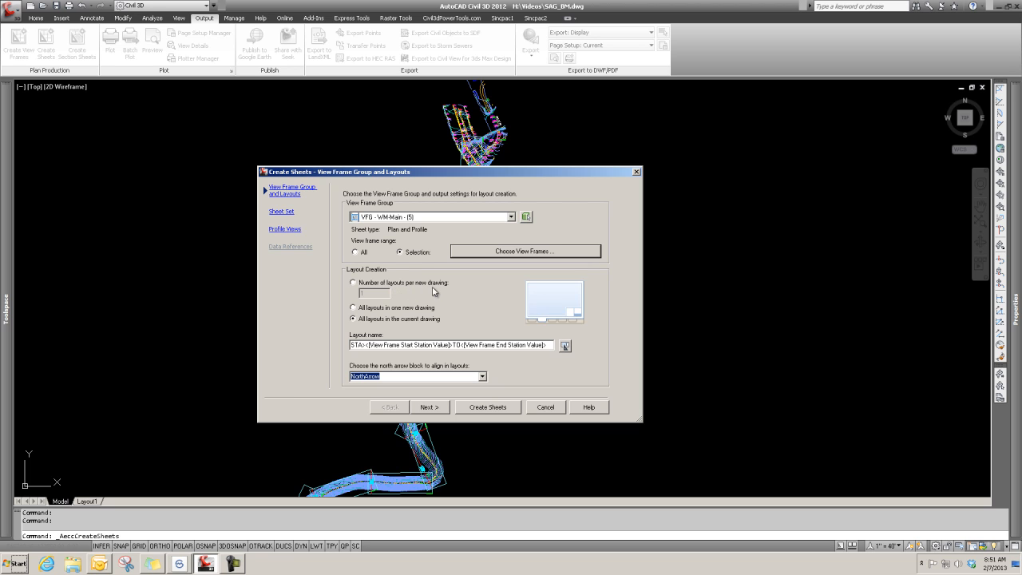
{"action": "mouse_move", "coordinate": [444, 296]}
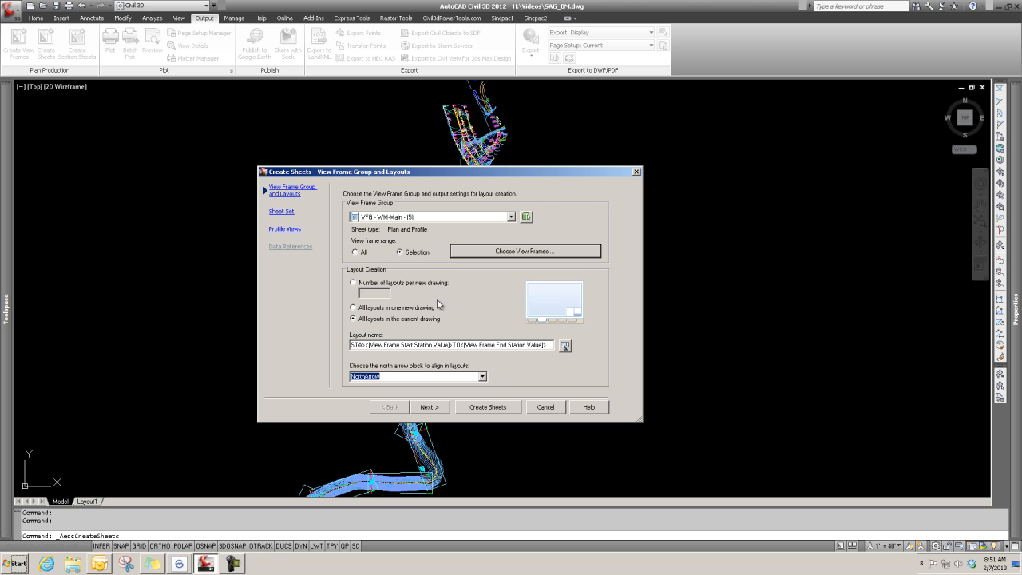
{"action": "mouse_move", "coordinate": [377, 320]}
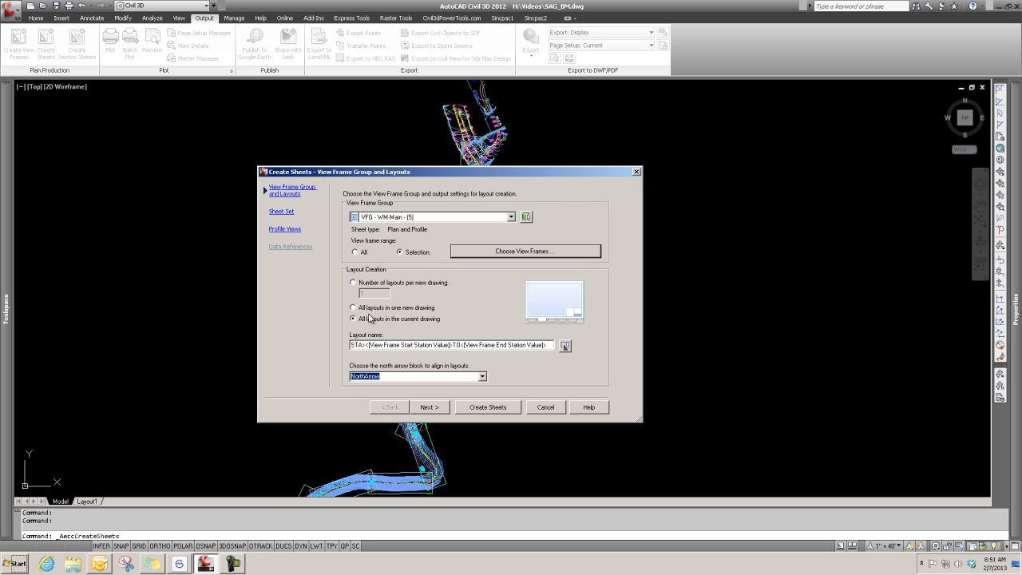
{"action": "mouse_move", "coordinate": [422, 317]}
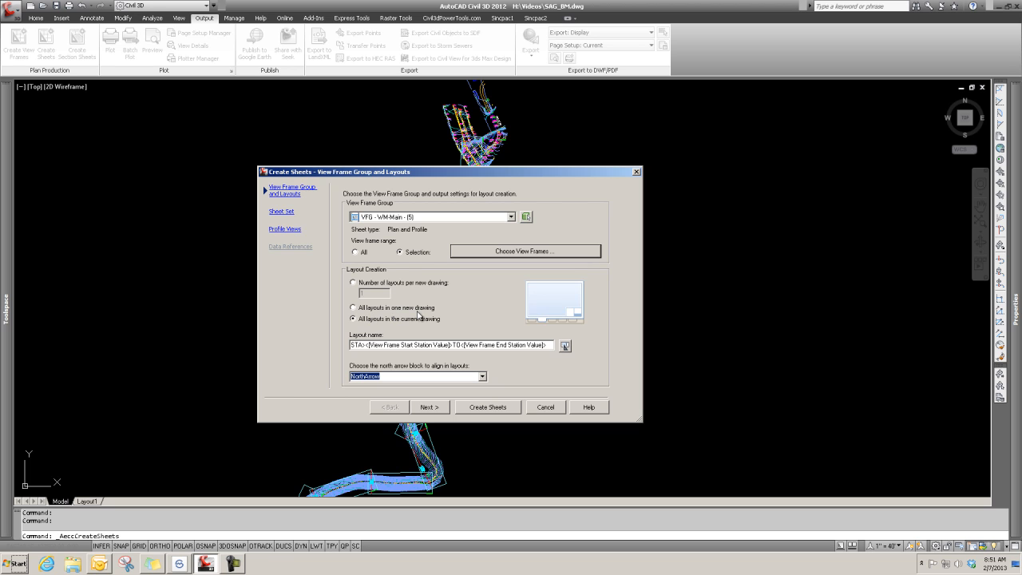
{"action": "mouse_move", "coordinate": [388, 331]}
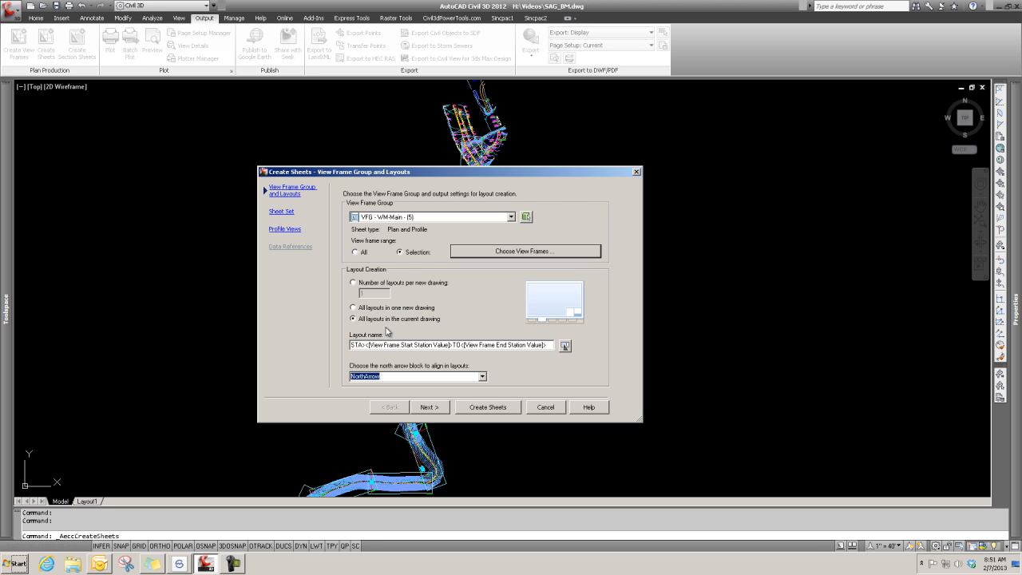
{"action": "mouse_move", "coordinate": [413, 331]}
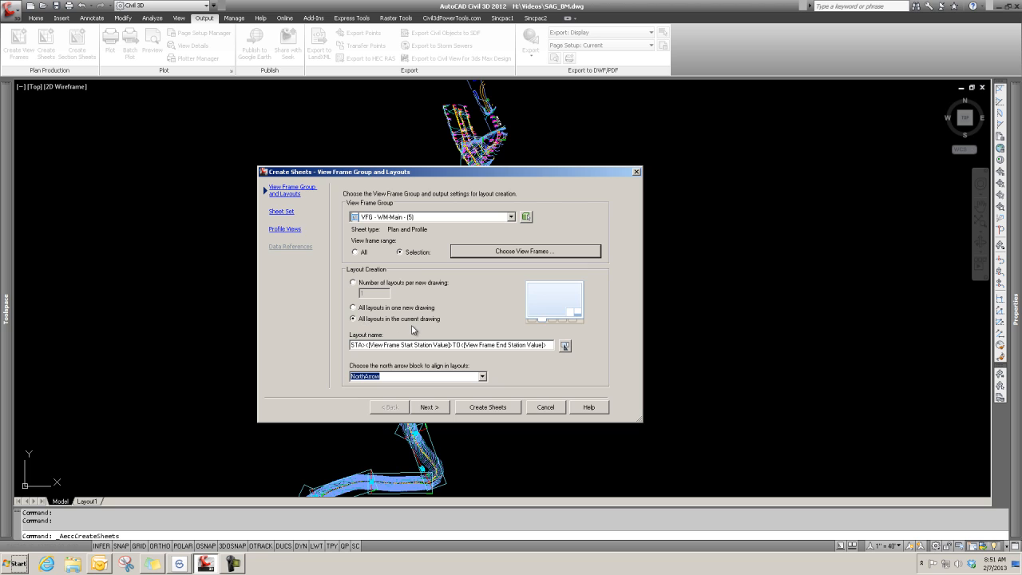
{"action": "mouse_move", "coordinate": [397, 330]}
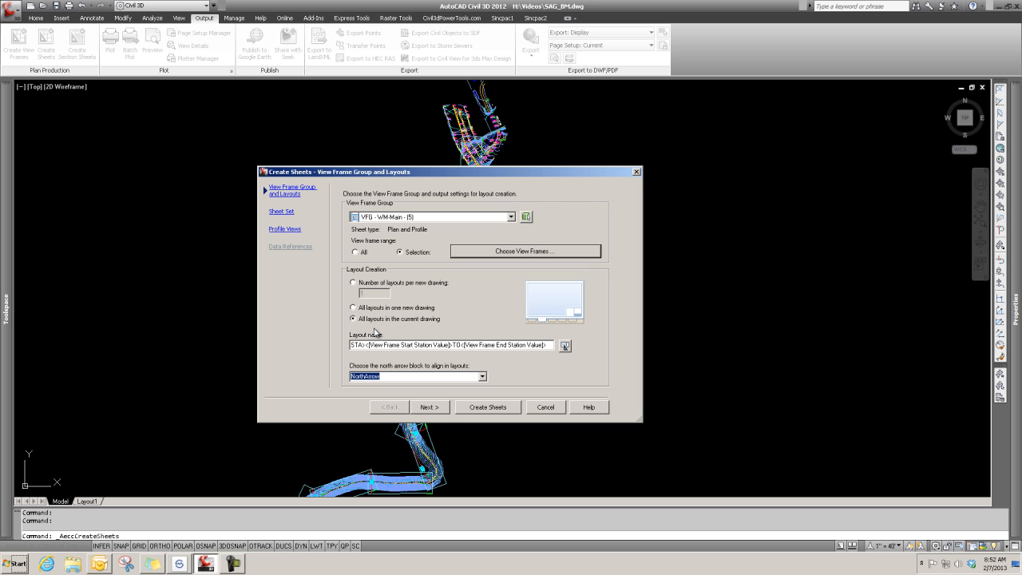
{"action": "mouse_move", "coordinate": [394, 327]}
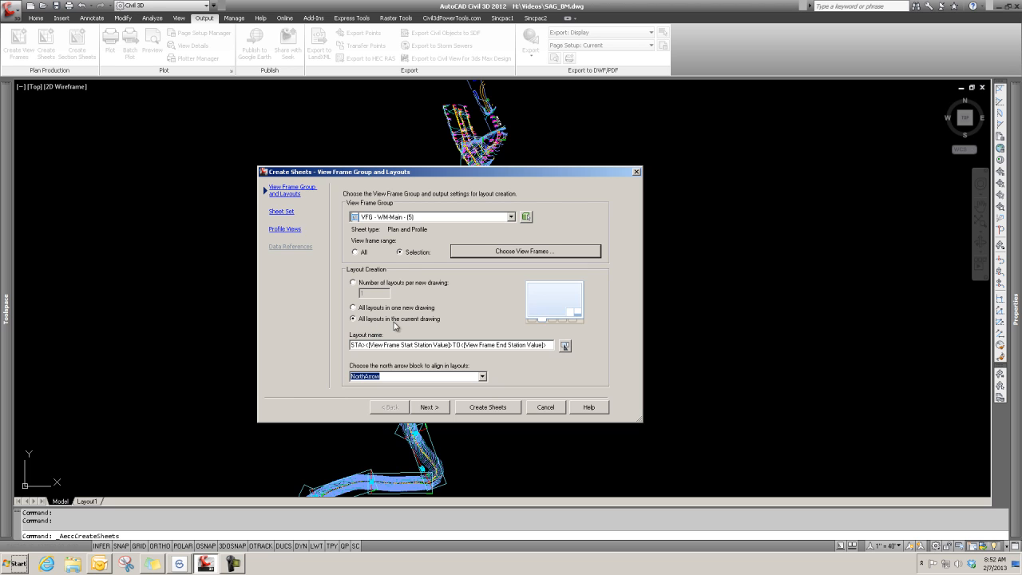
{"action": "mouse_move", "coordinate": [393, 328]}
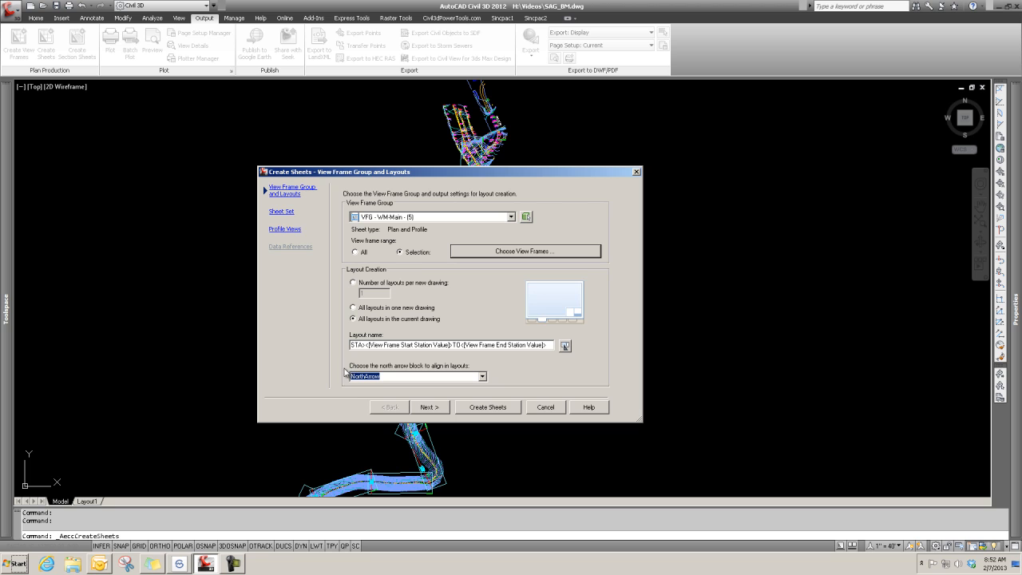
{"action": "mouse_move", "coordinate": [390, 388]}
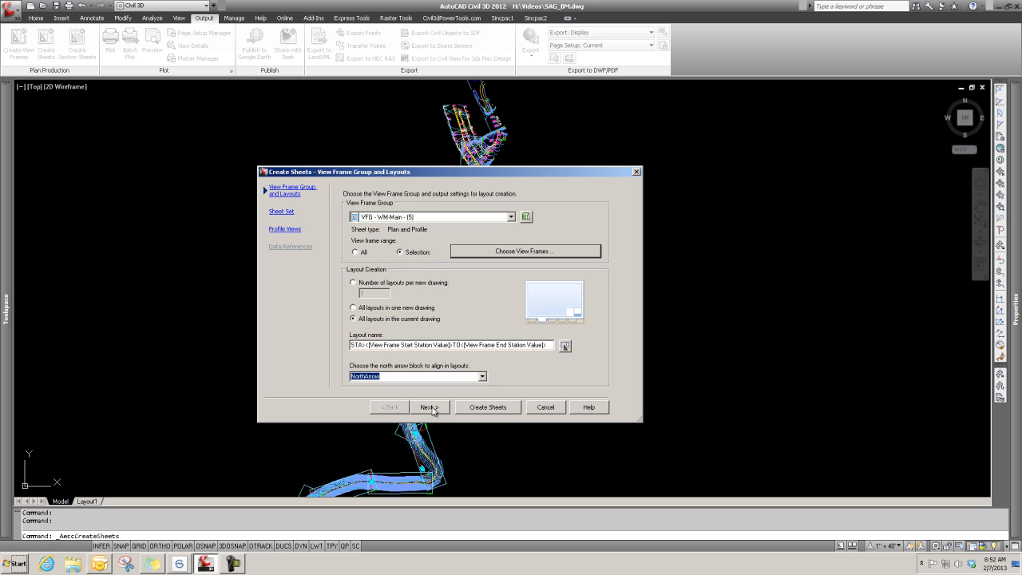
- Advance from the View Frame Group and Layouts step to the Sheet Set step
{"action": "left_click", "coordinate": [430, 407]}
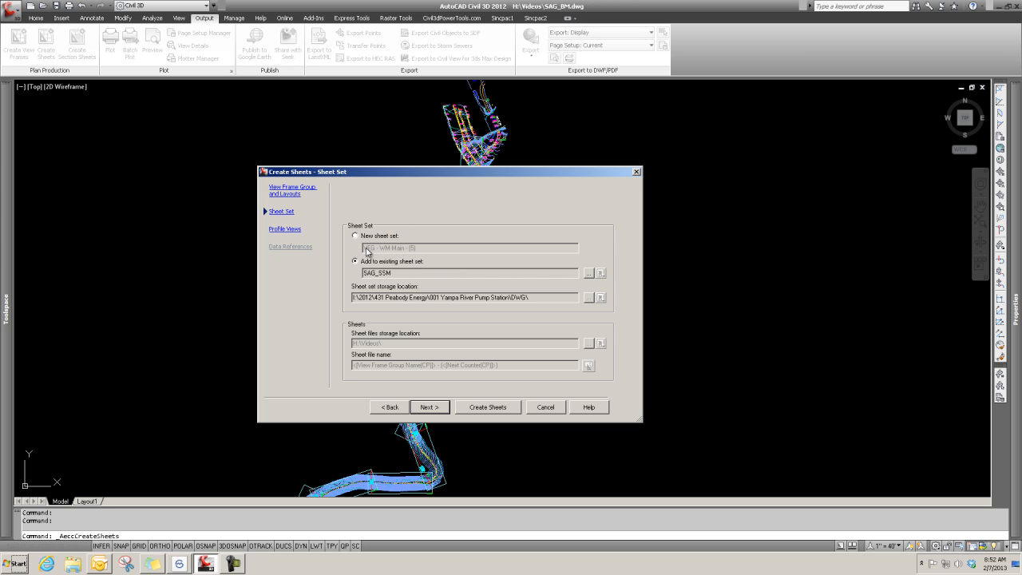
{"action": "mouse_move", "coordinate": [431, 254]}
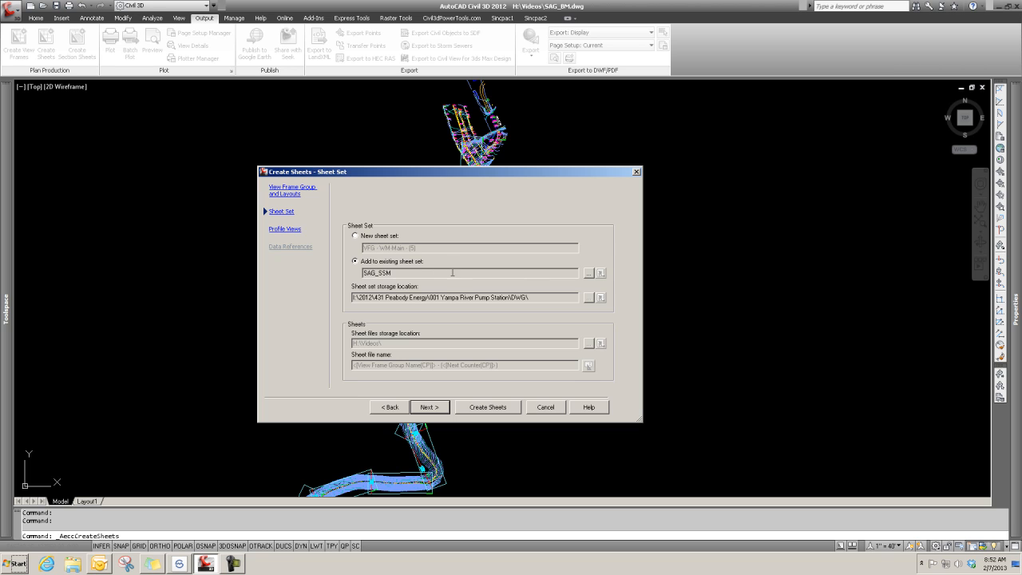
{"action": "mouse_move", "coordinate": [424, 287]}
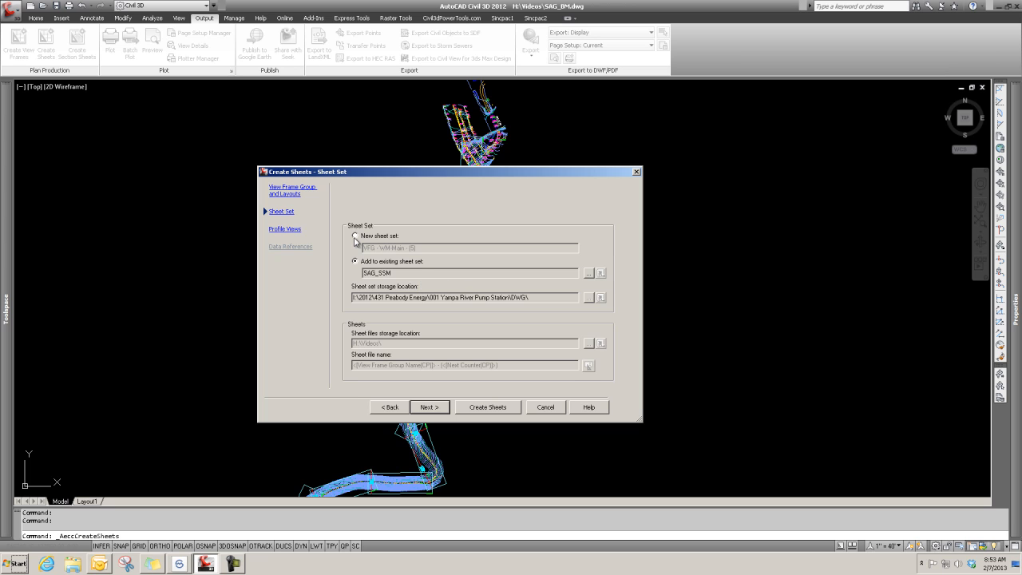
- Choose New sheet set and select its name field for editing
{"action": "left_click", "coordinate": [354, 237]}
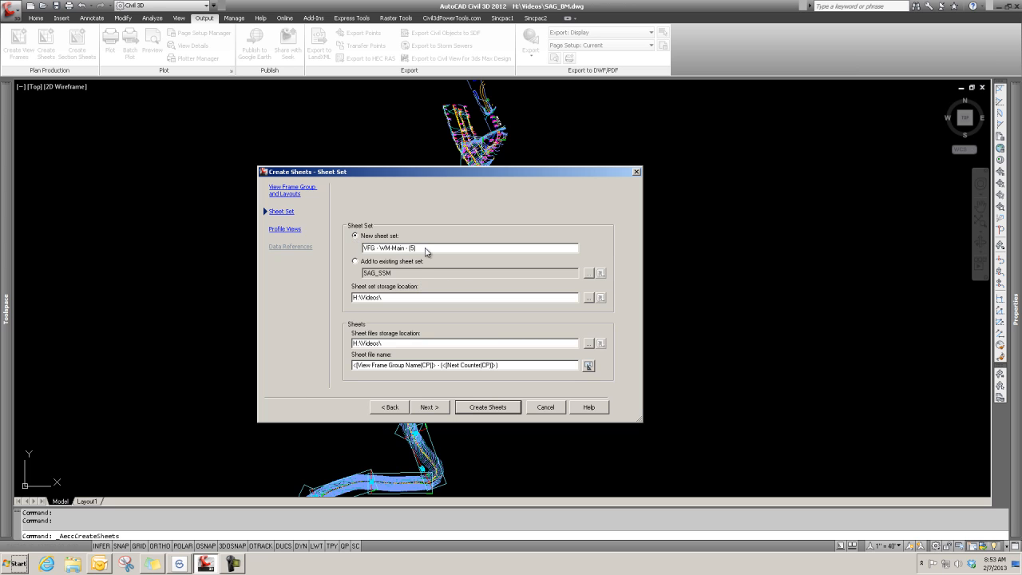
{"action": "double_click", "coordinate": [392, 249]}
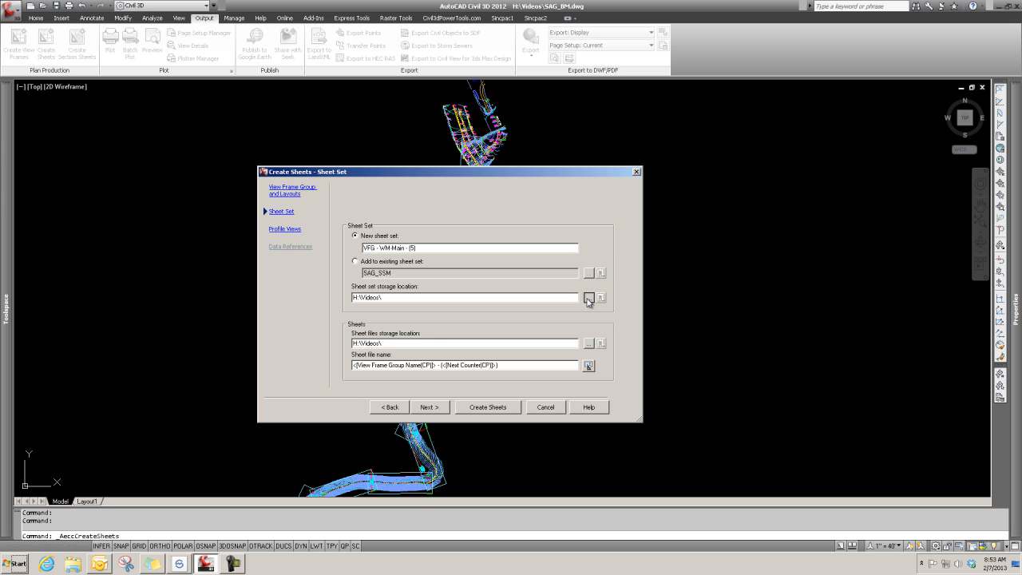
- Set the sheet set storage location to a different drive and advance to Profile Views
{"action": "left_click", "coordinate": [588, 298]}
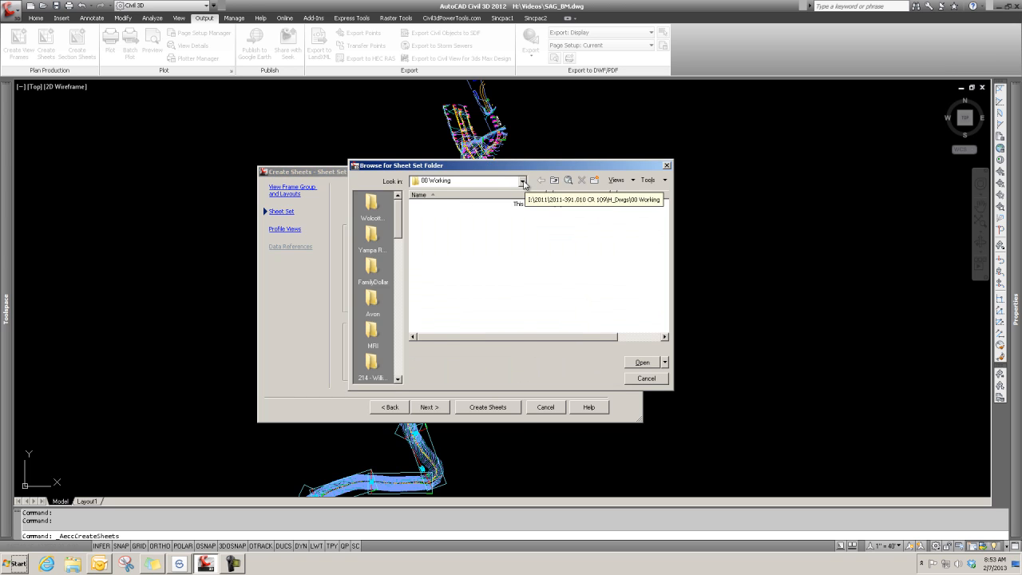
{"action": "left_click", "coordinate": [524, 181]}
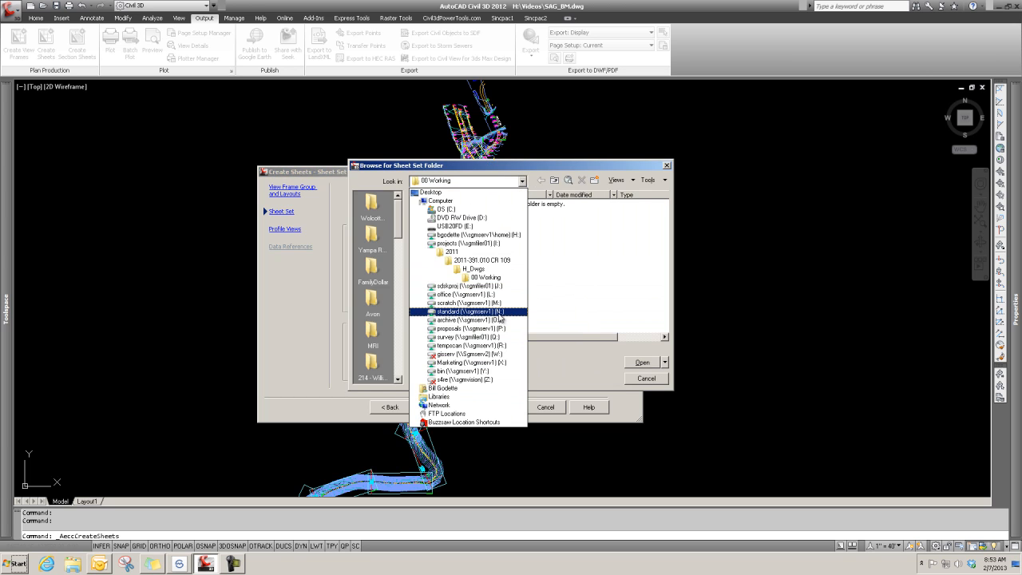
{"action": "left_click", "coordinate": [466, 303]}
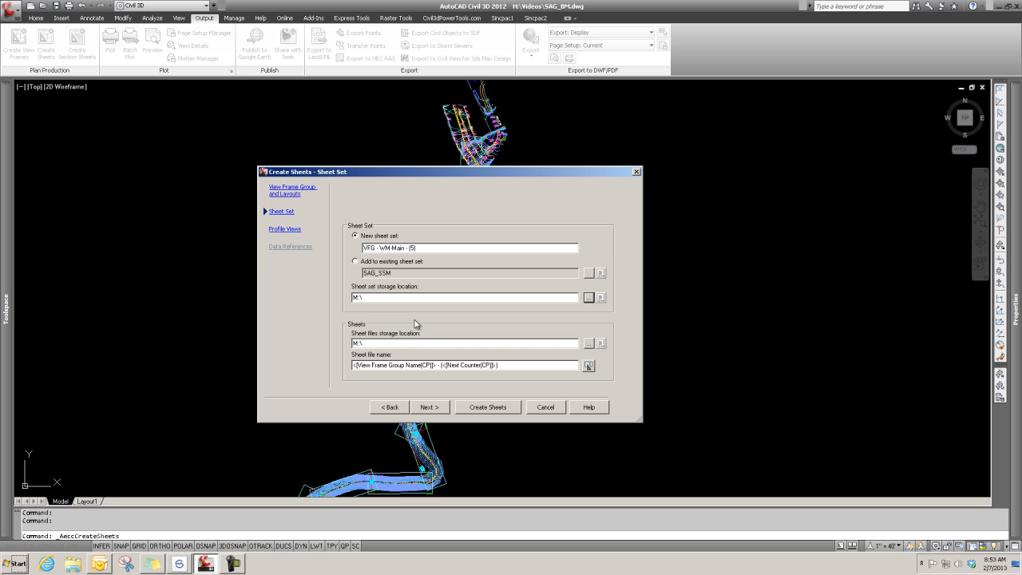
{"action": "mouse_move", "coordinate": [379, 364]}
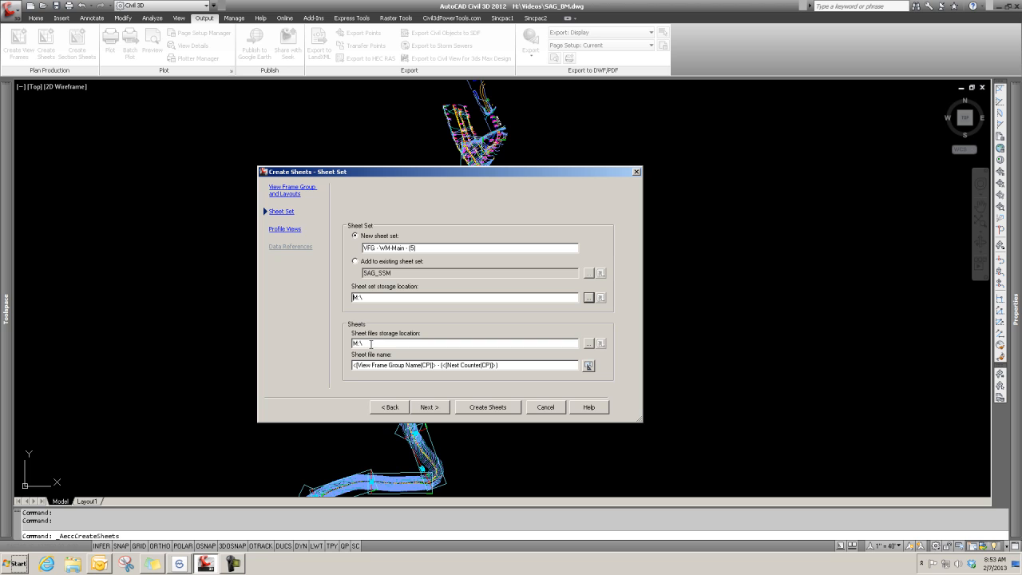
{"action": "mouse_move", "coordinate": [368, 339]}
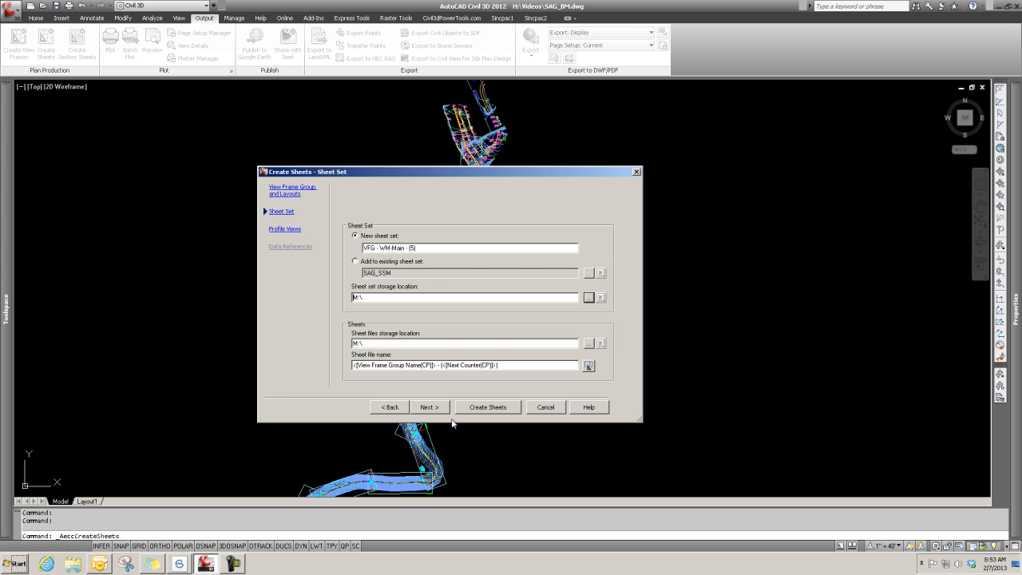
{"action": "left_click", "coordinate": [428, 408]}
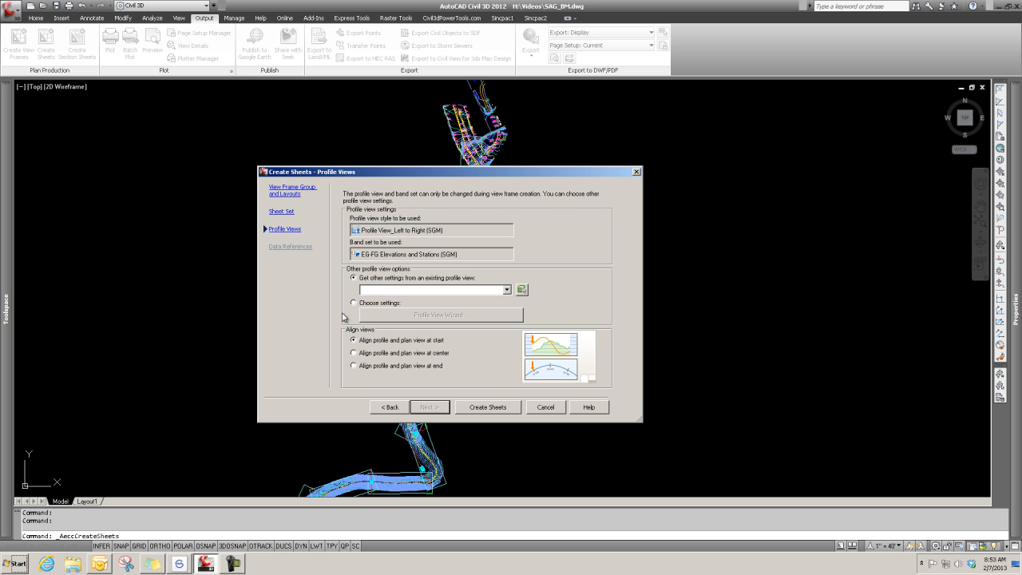
{"action": "mouse_move", "coordinate": [454, 233]}
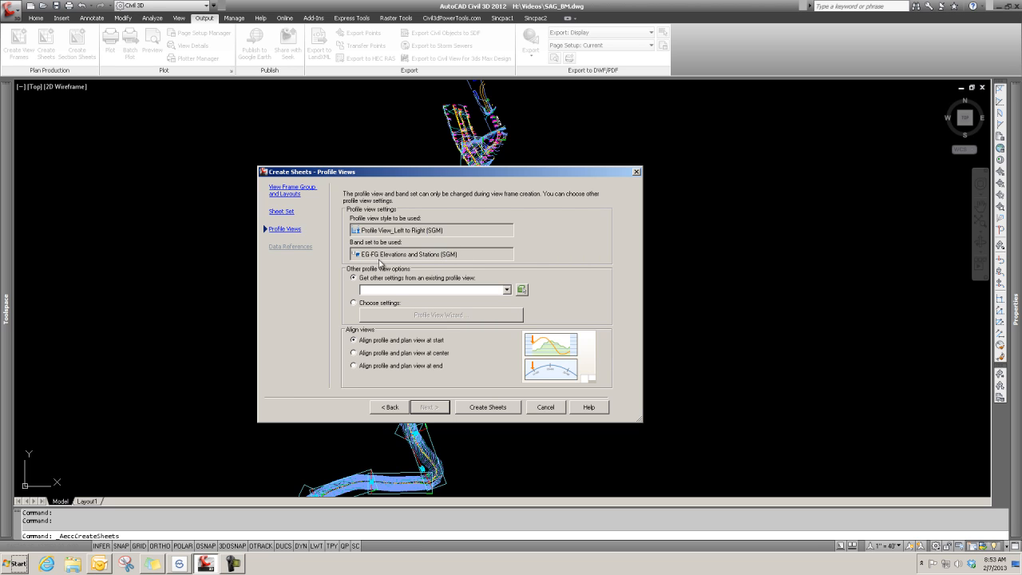
{"action": "mouse_move", "coordinate": [417, 259]}
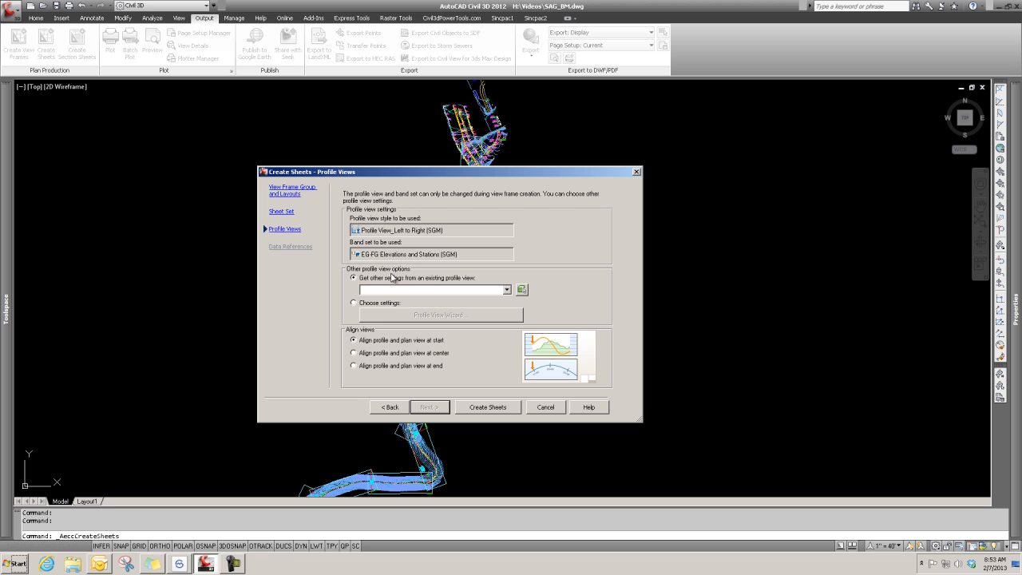
{"action": "mouse_move", "coordinate": [446, 311]}
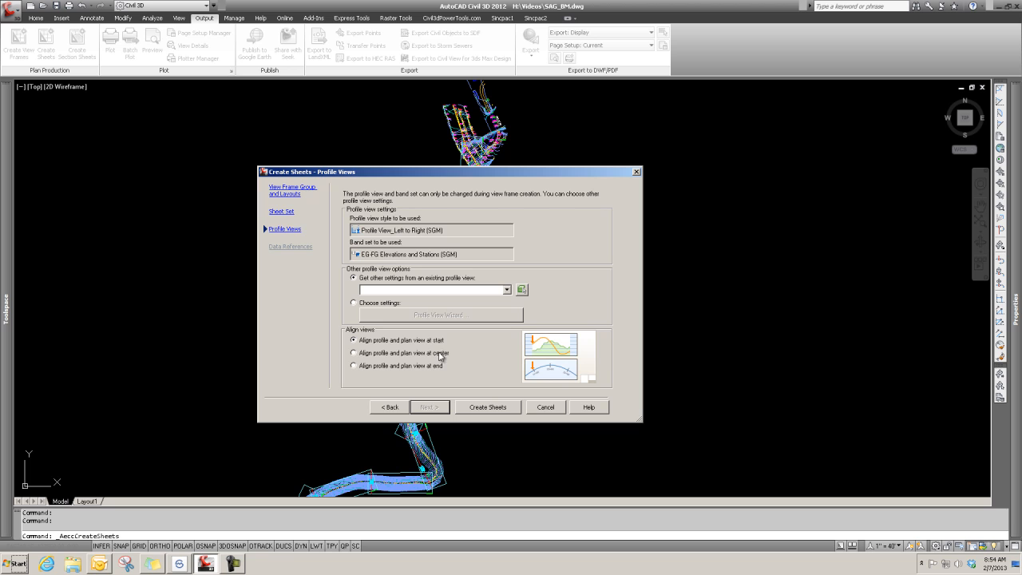
{"action": "mouse_move", "coordinate": [407, 369]}
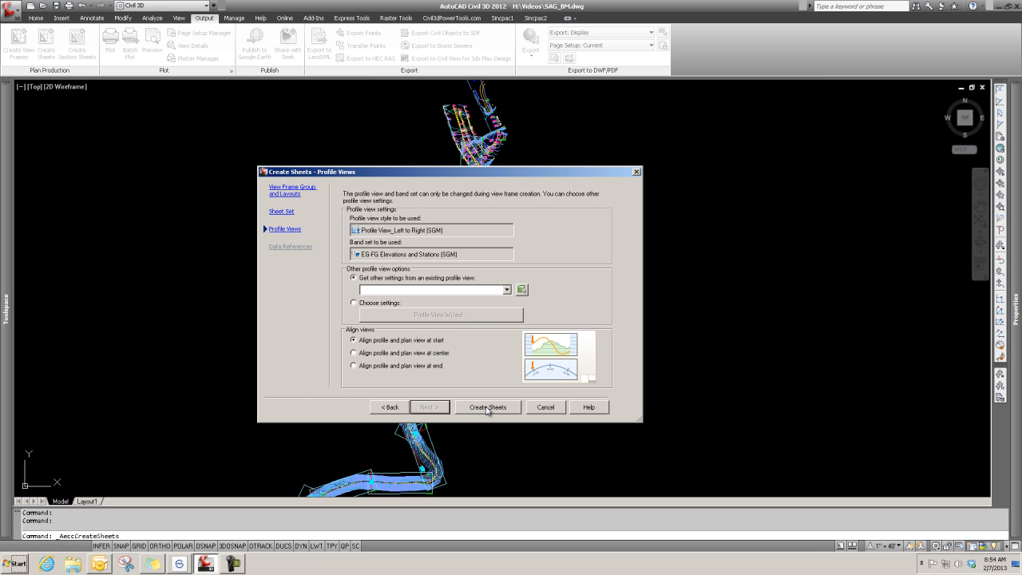
- Run Create Sheets and accept the warning that the current drawing will be saved
{"action": "left_click", "coordinate": [489, 408]}
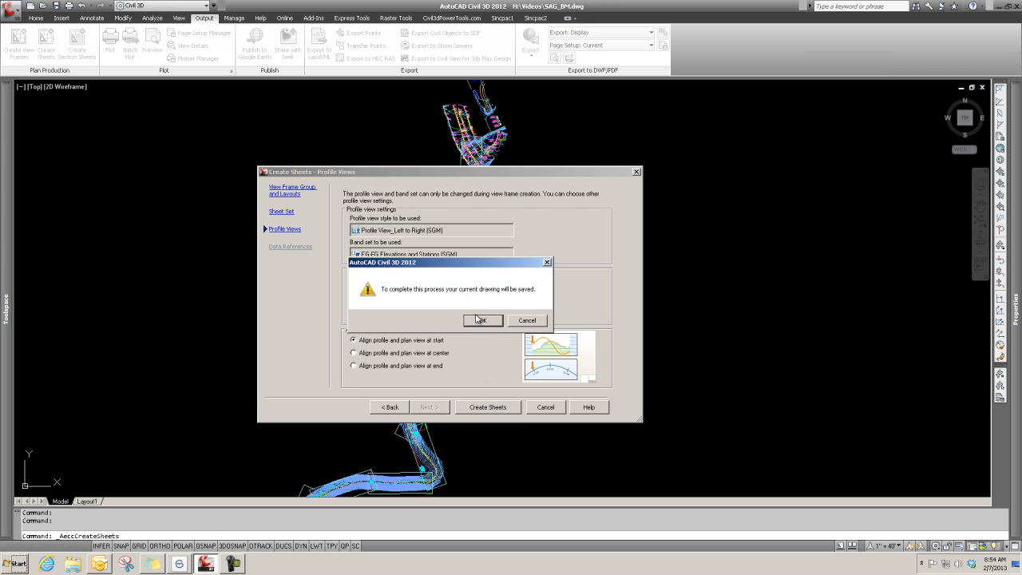
{"action": "mouse_move", "coordinate": [489, 323]}
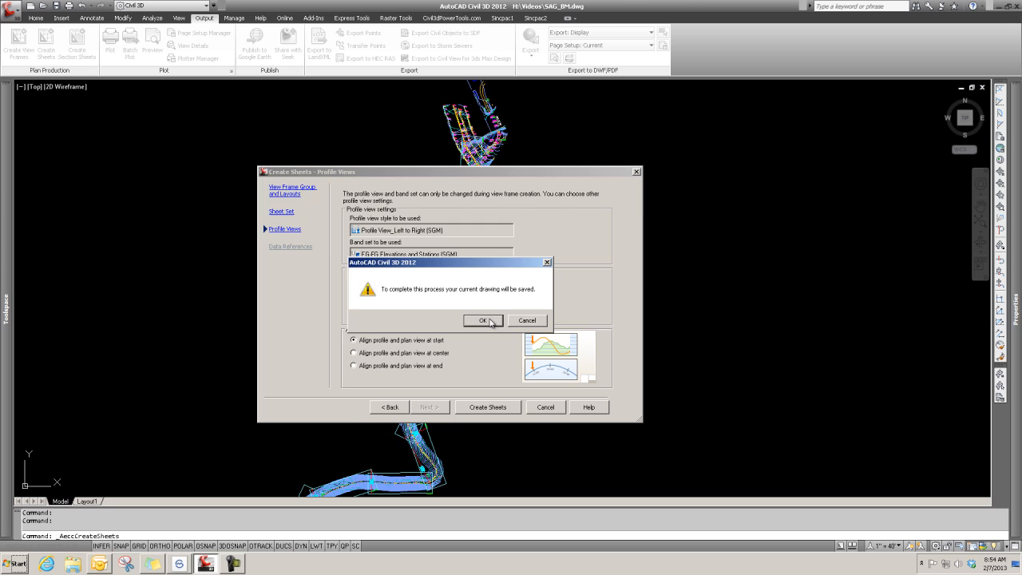
{"action": "left_click", "coordinate": [483, 320]}
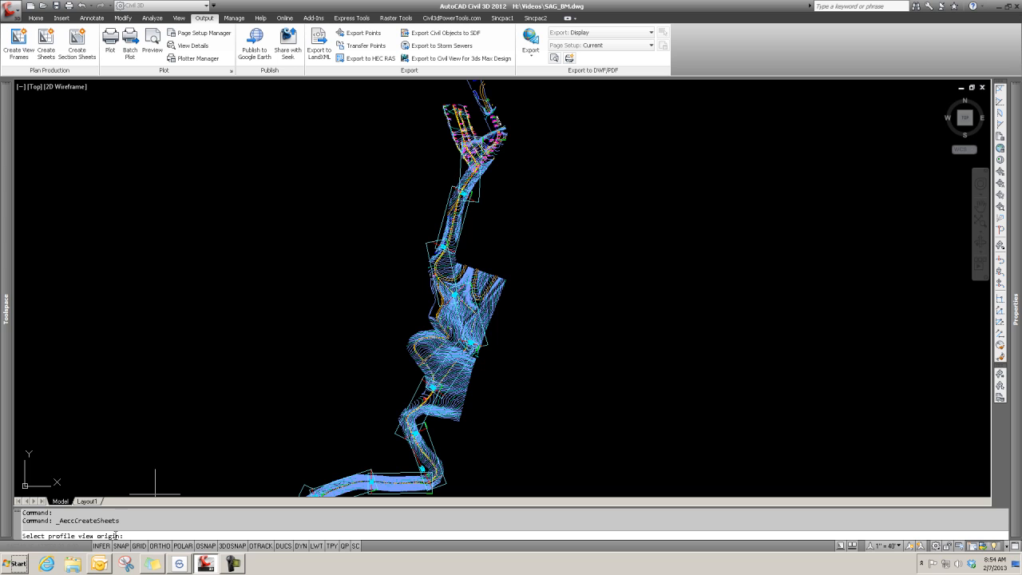
{"action": "mouse_move", "coordinate": [604, 424]}
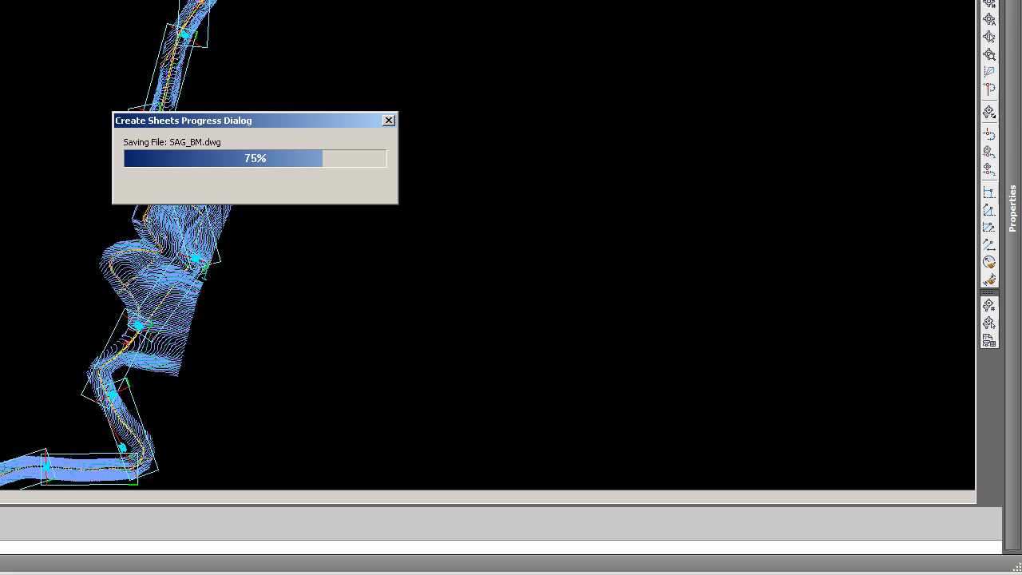
{"action": "mouse_move", "coordinate": [169, 503]}
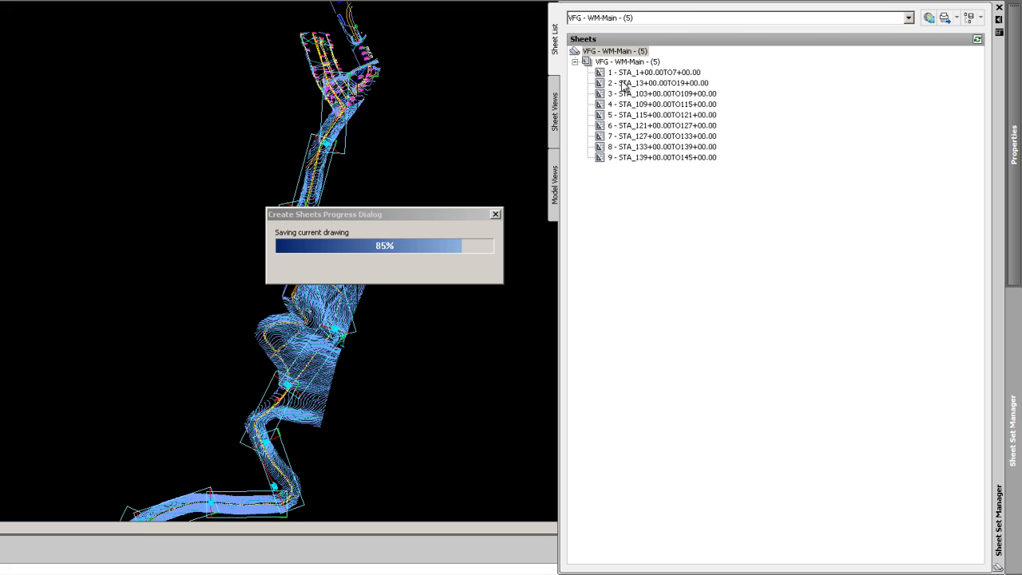
{"action": "mouse_move", "coordinate": [751, 243]}
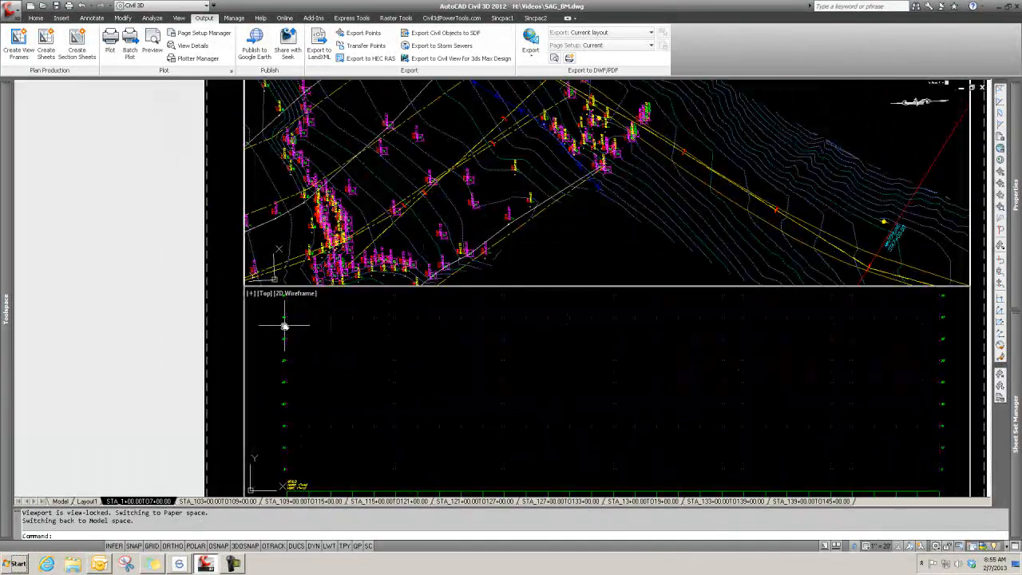
{"action": "mouse_move", "coordinate": [291, 466]}
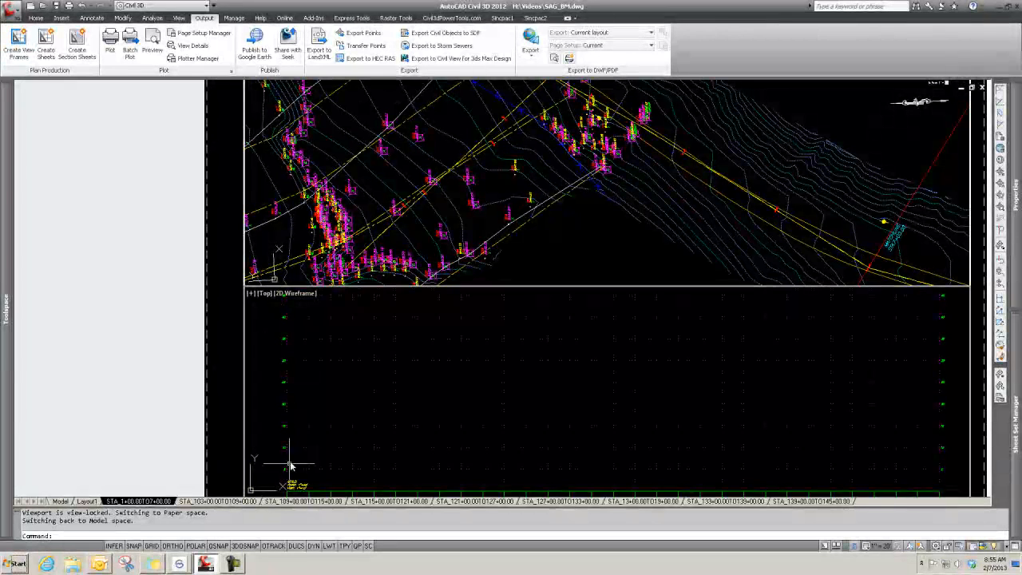